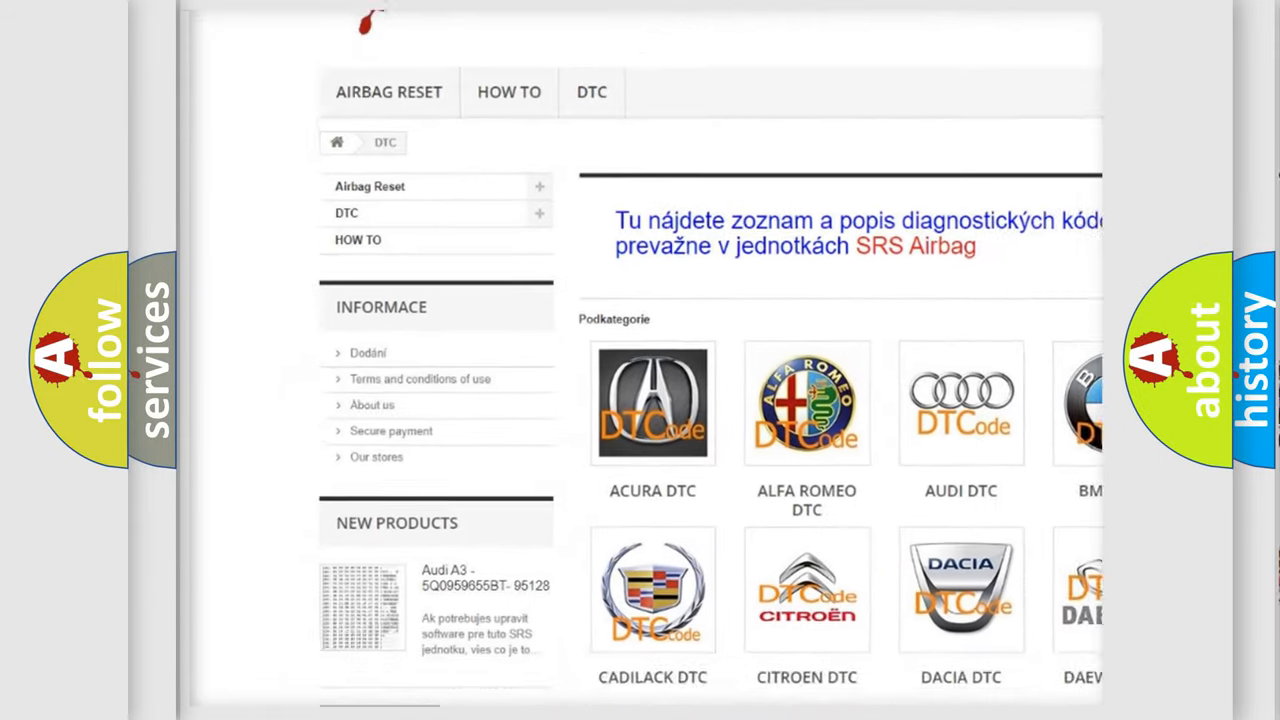
scroll("down", 3)
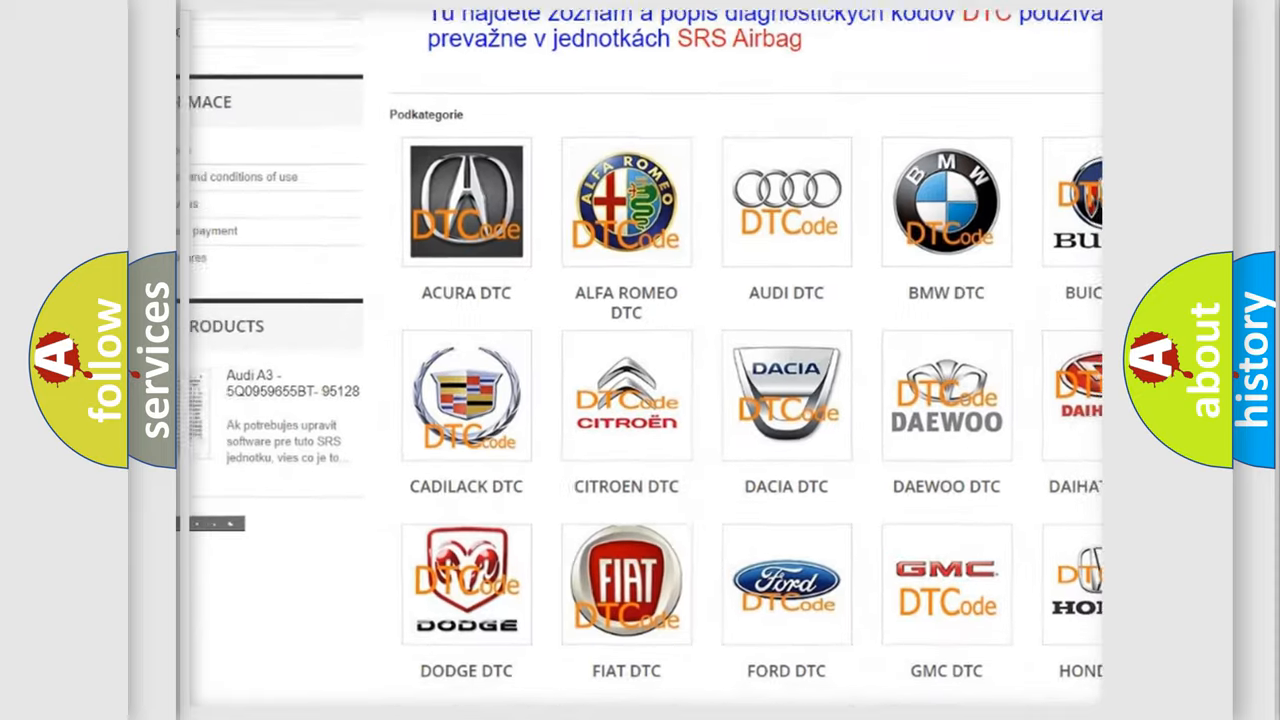
scroll("down", 3)
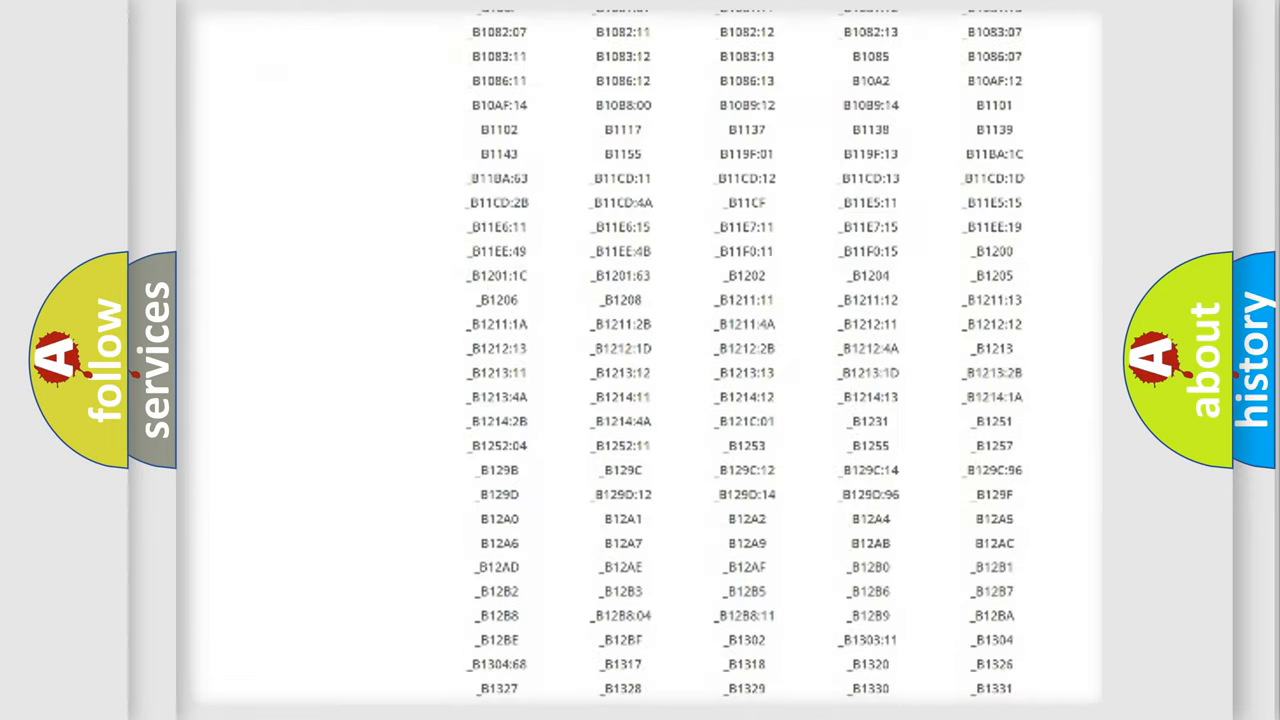
scroll("down", 3)
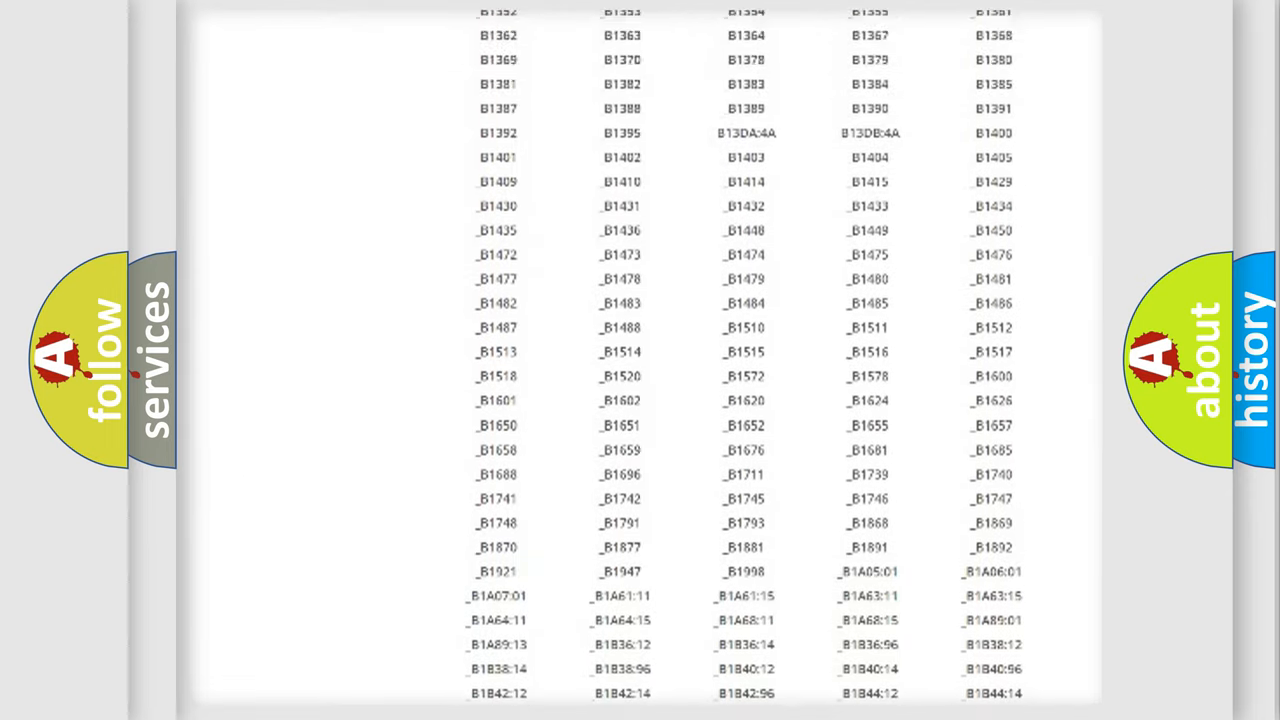